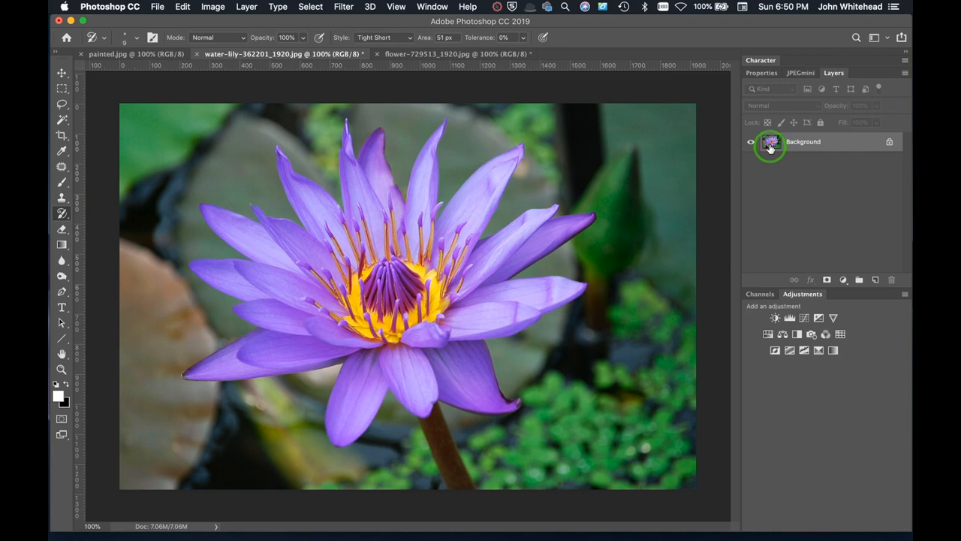
pyautogui.moveTo(772, 141)
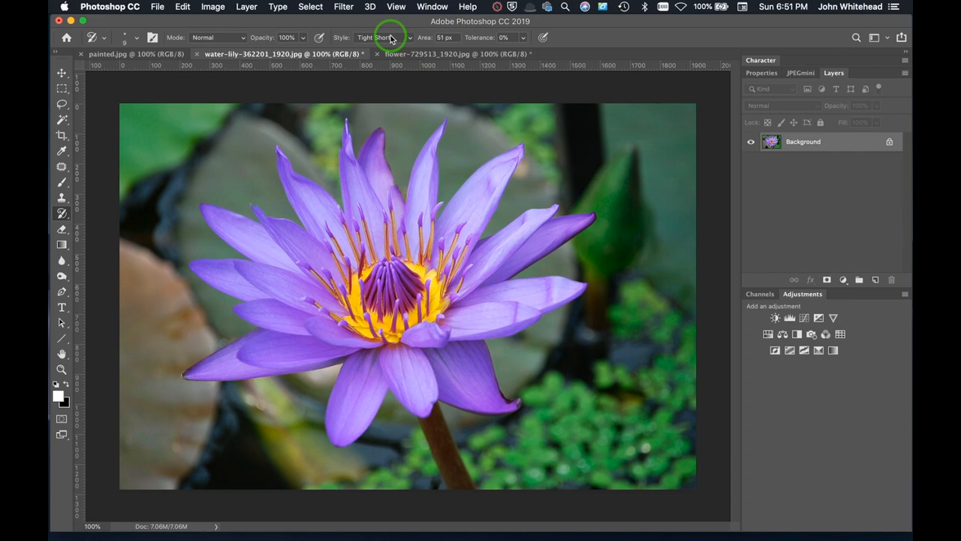
# Choose a tight stroke style, add empty Layer 1 above the water lily, and undo stray strokes
pyautogui.click(417, 37)
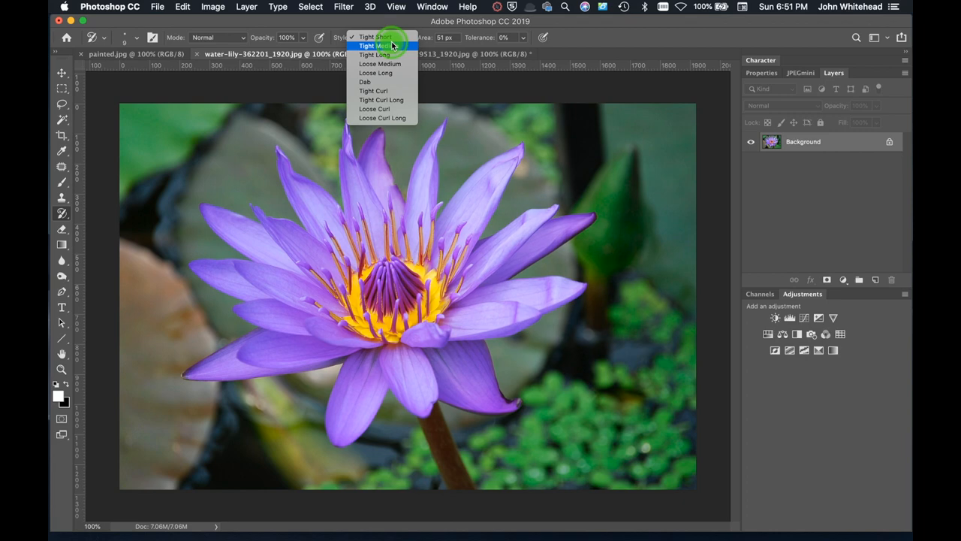
pyautogui.click(377, 36)
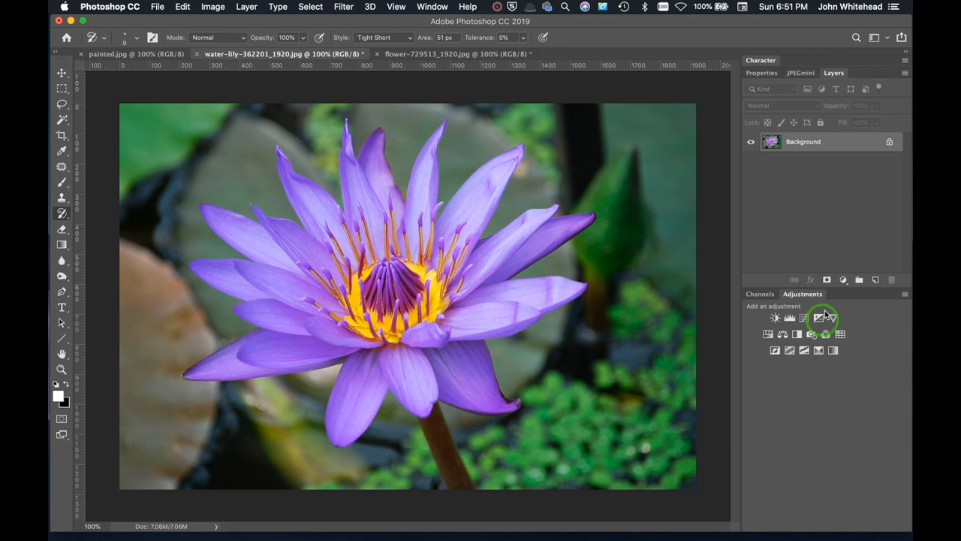
pyautogui.click(884, 279)
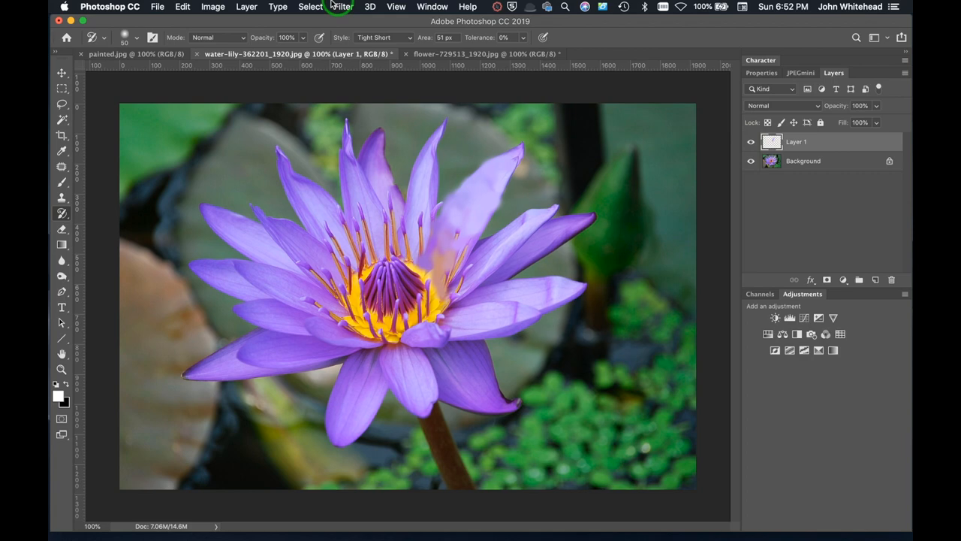
pyautogui.press('cmd+z')
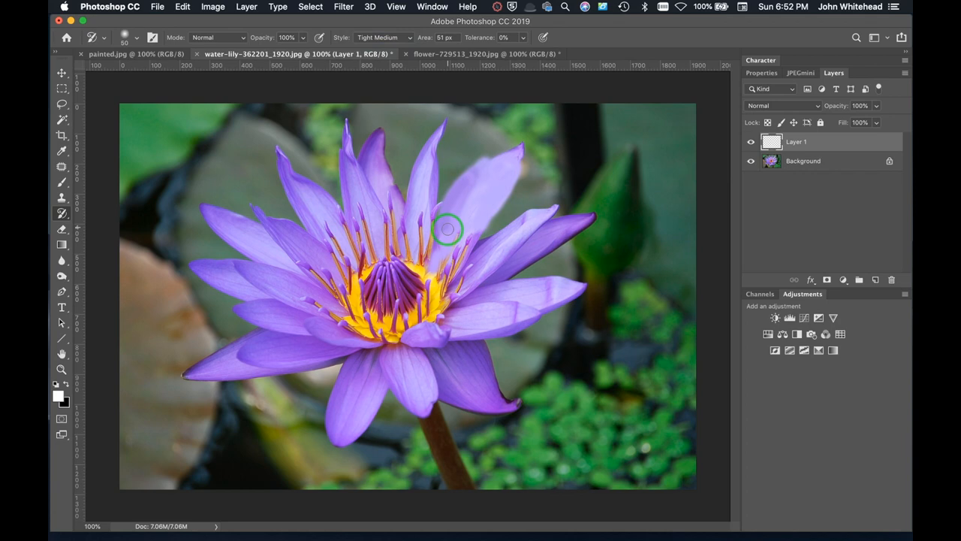
pyautogui.press('cmd+z')
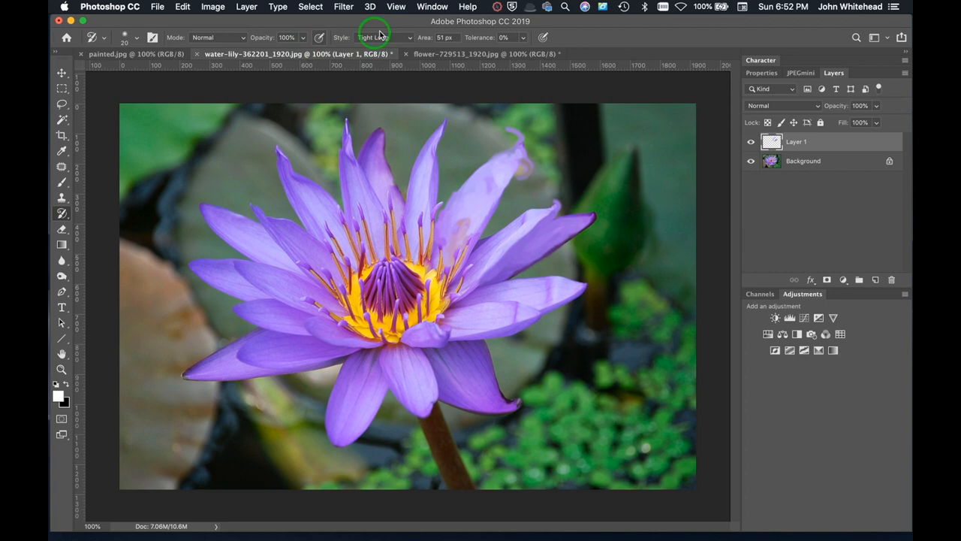
# Switch to Tight Curl strokes and paint them over the leaves right of the lily
pyautogui.click(398, 38)
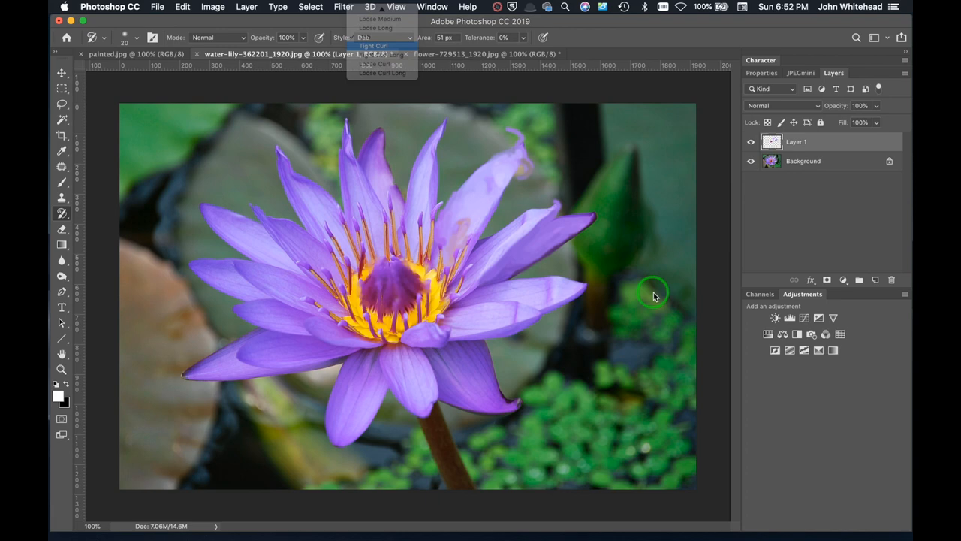
pyautogui.click(378, 47)
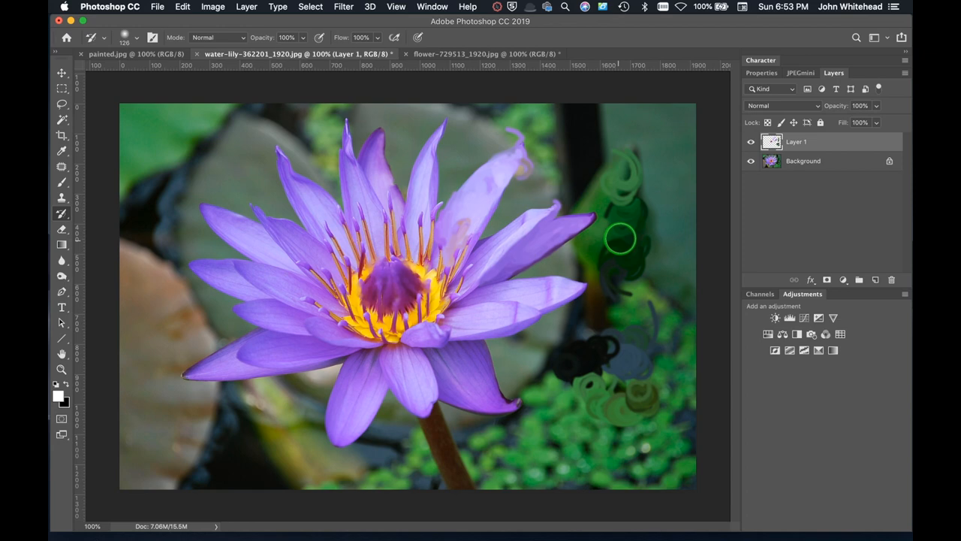
pyautogui.moveTo(620, 239); pyautogui.dragTo(643, 318)
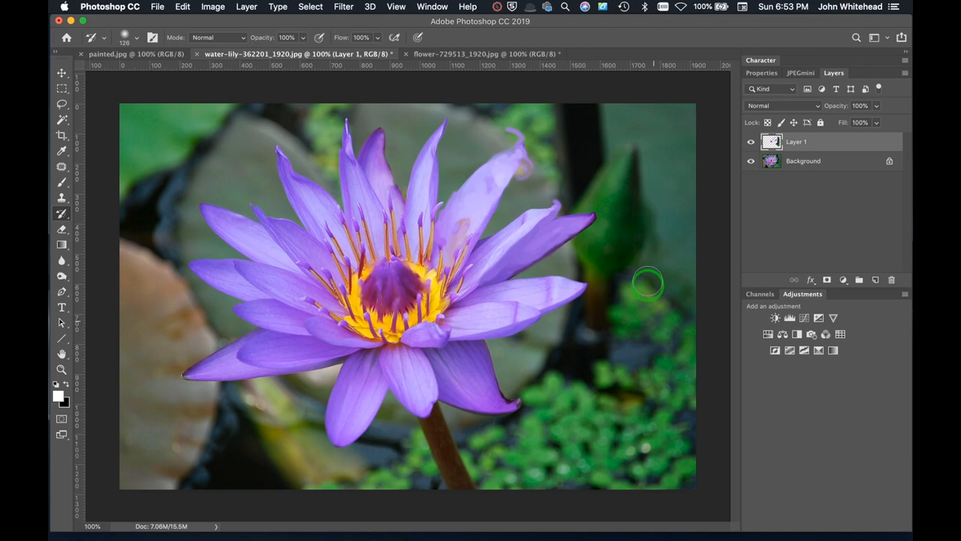
pyautogui.moveTo(513, 247)
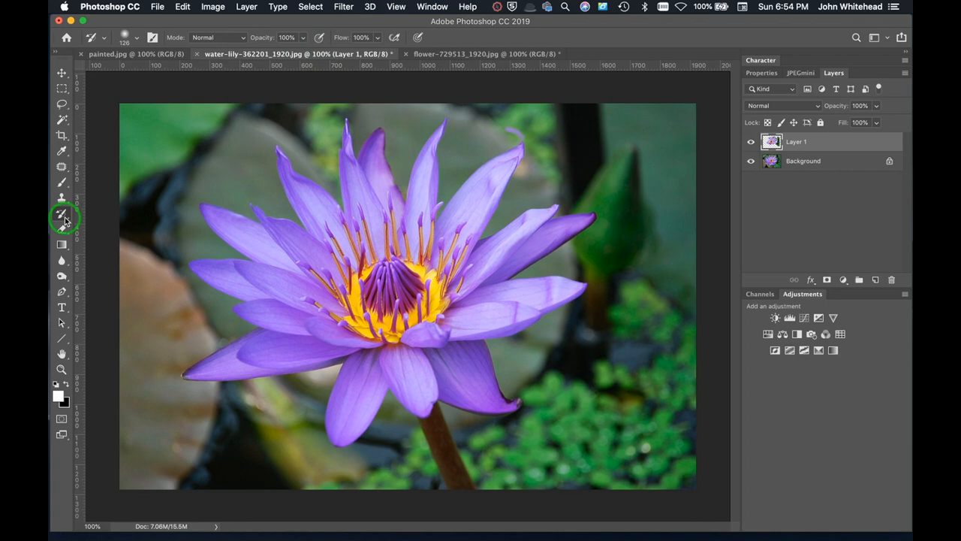
pyautogui.click(42, 218)
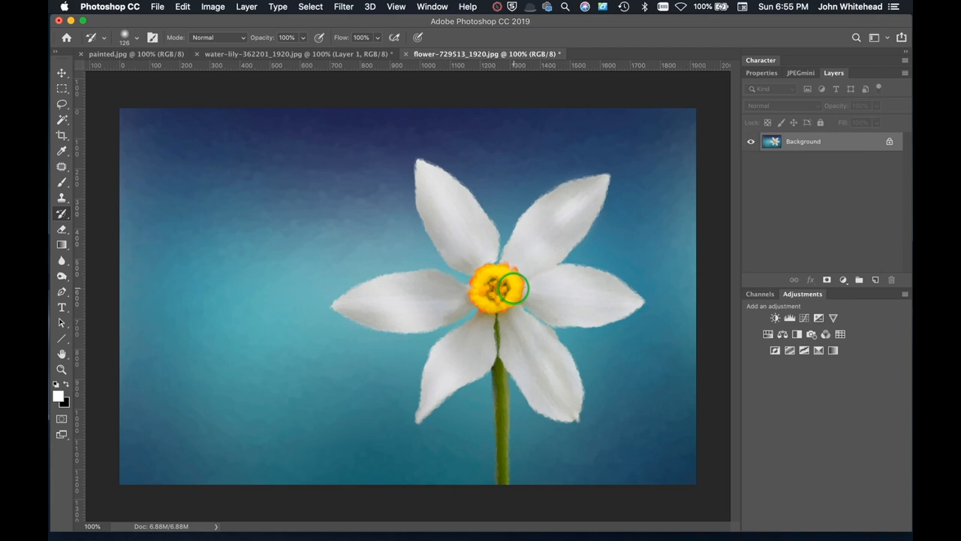
# Brush original detail into the flower's yellow centre, then undo the strokes
pyautogui.moveTo(511, 288); pyautogui.dragTo(510, 300)
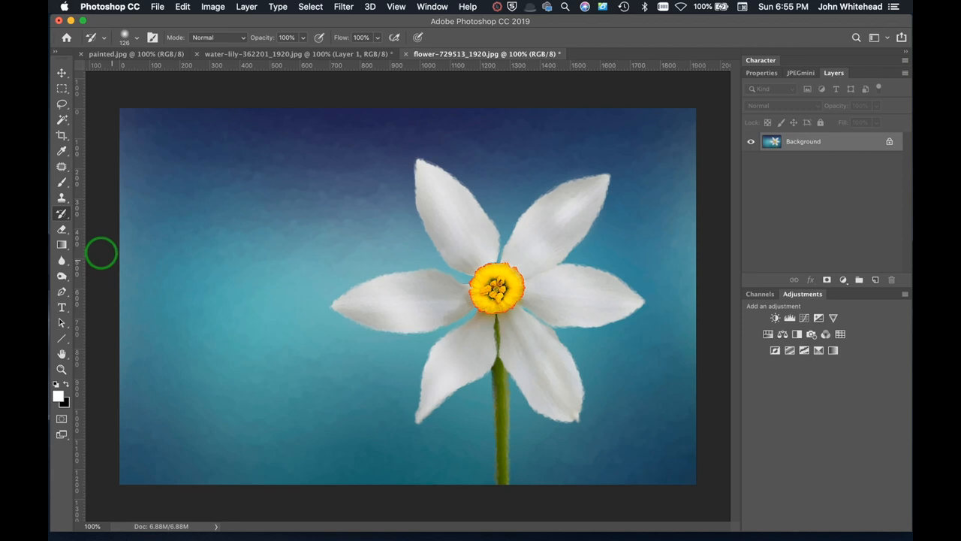
pyautogui.press('cmd+z')
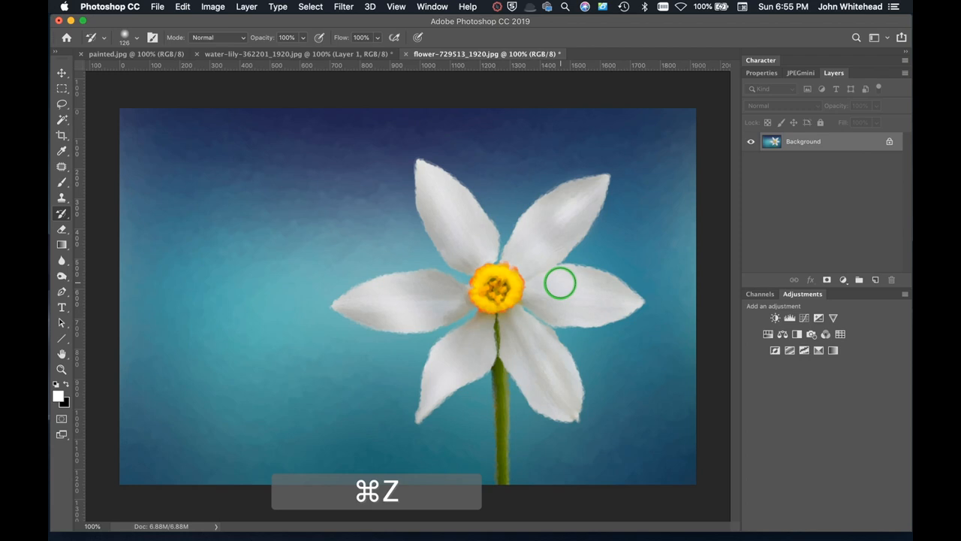
pyautogui.press('cmd+z')
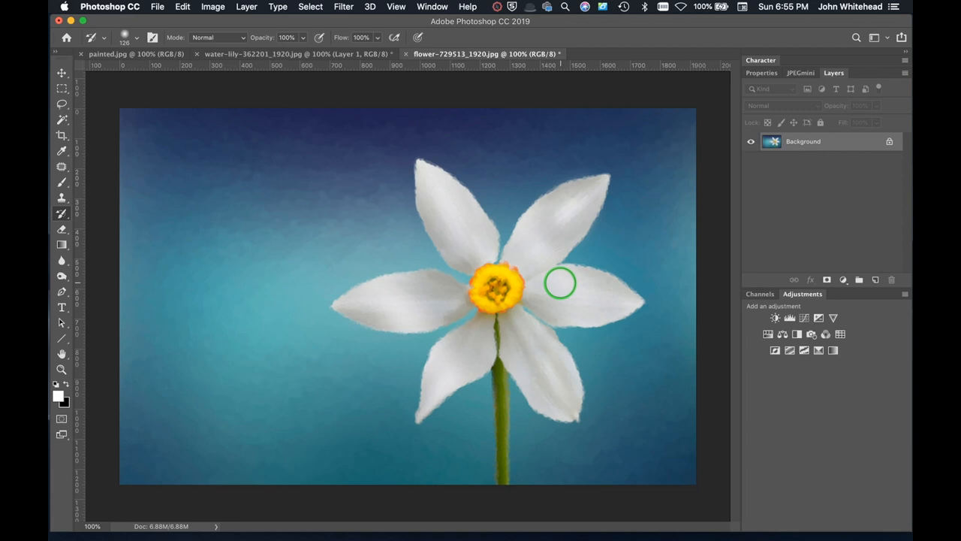